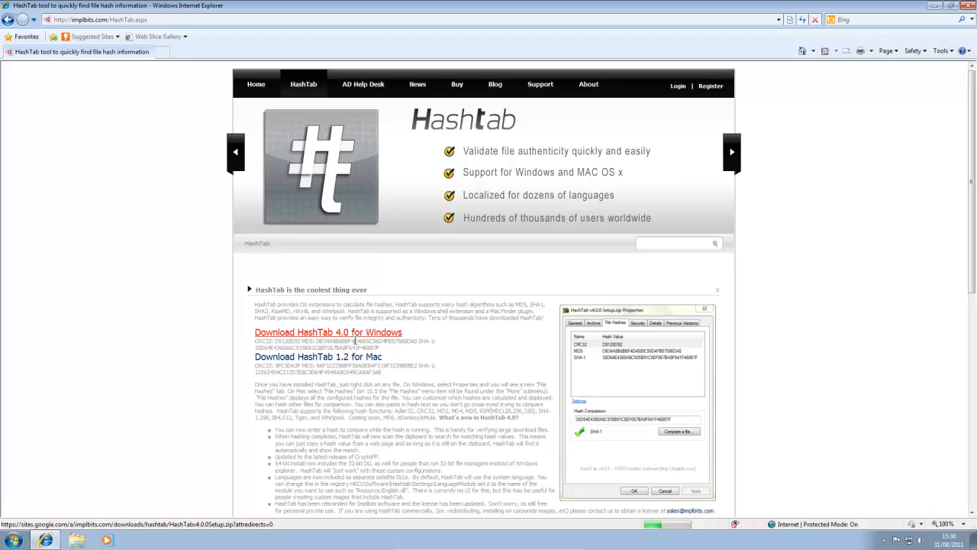
mouse_move(439, 358)
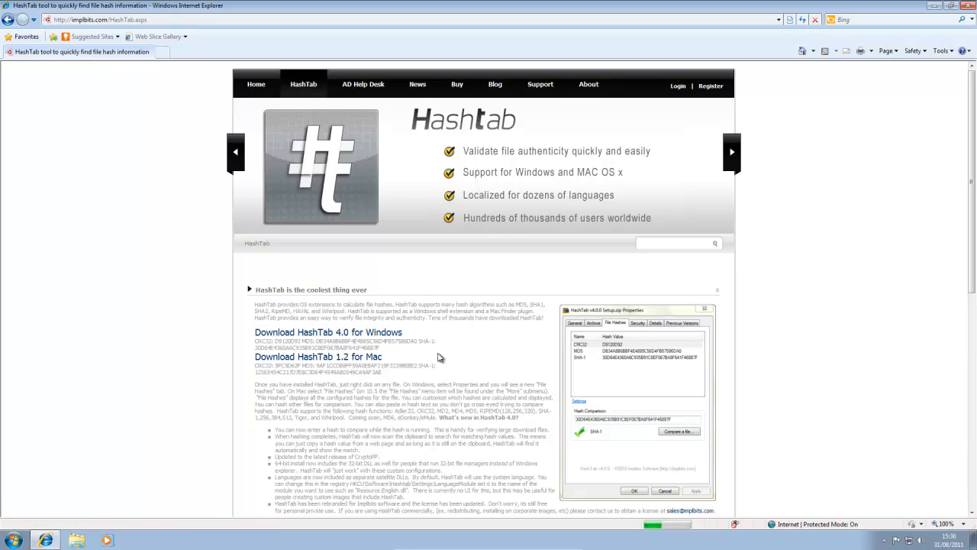
mouse_move(370, 305)
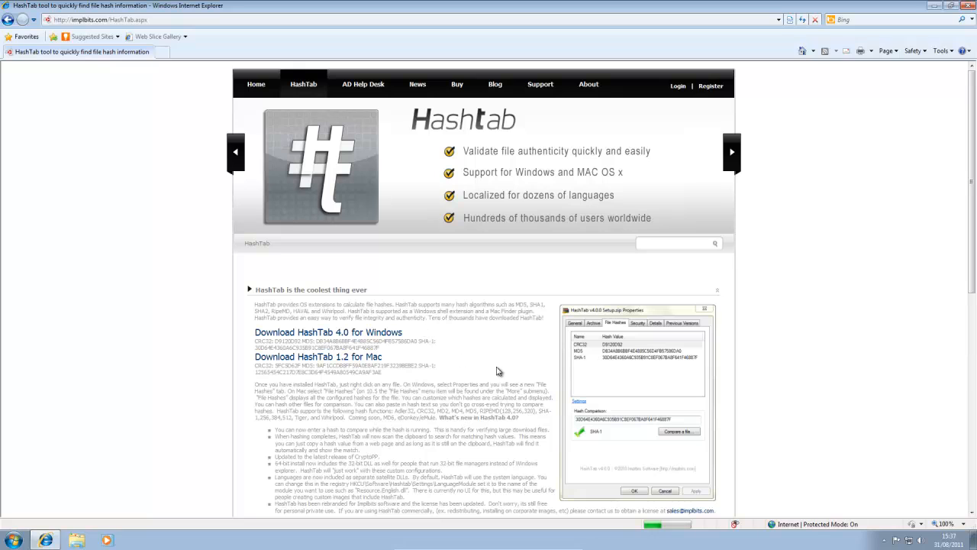
Step: Download the HashTab 4.0 for Windows setup archive, save it, and show its folder
left_click(729, 153)
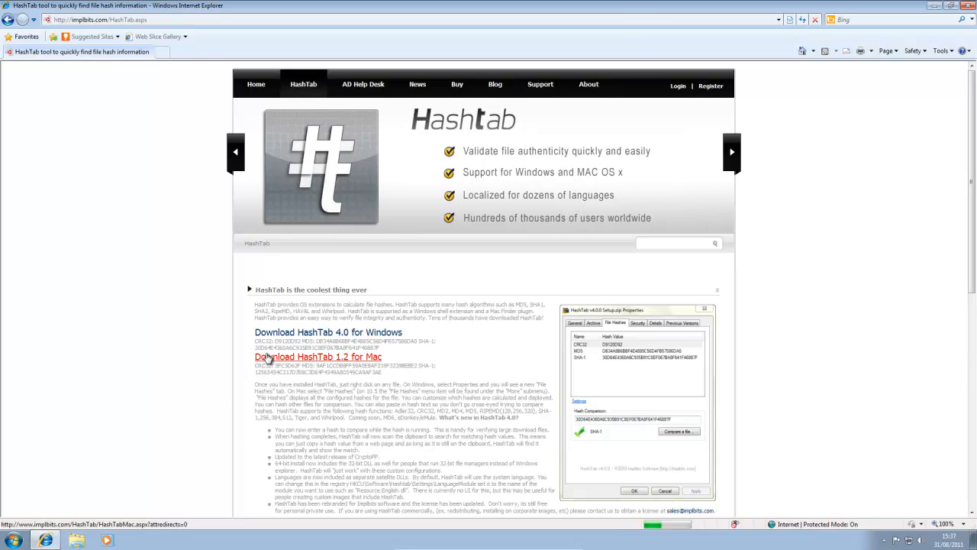
mouse_move(212, 374)
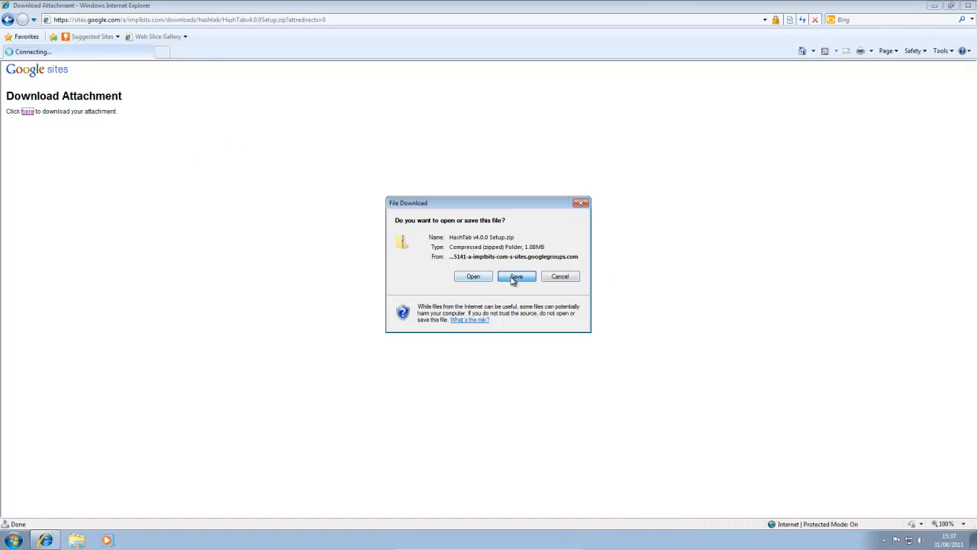
left_click(516, 277)
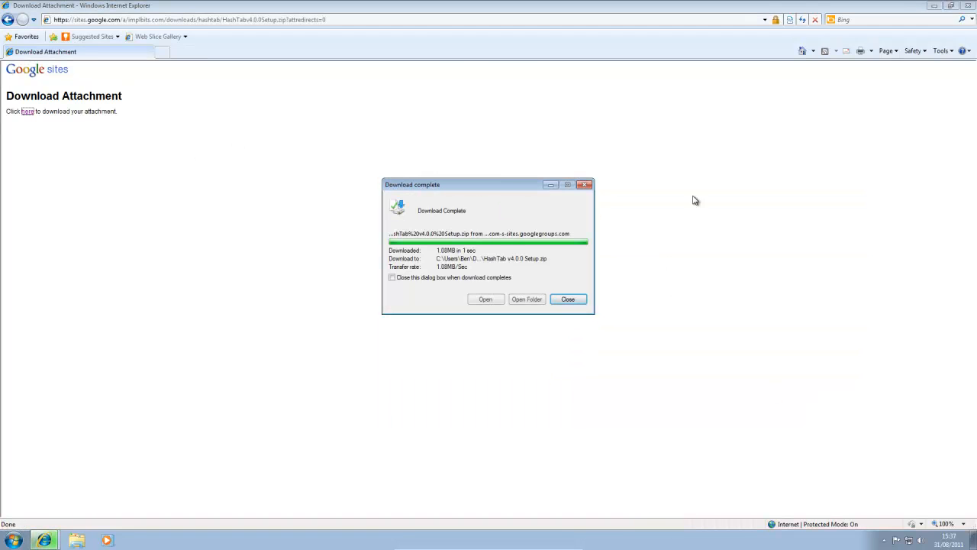
left_click(526, 298)
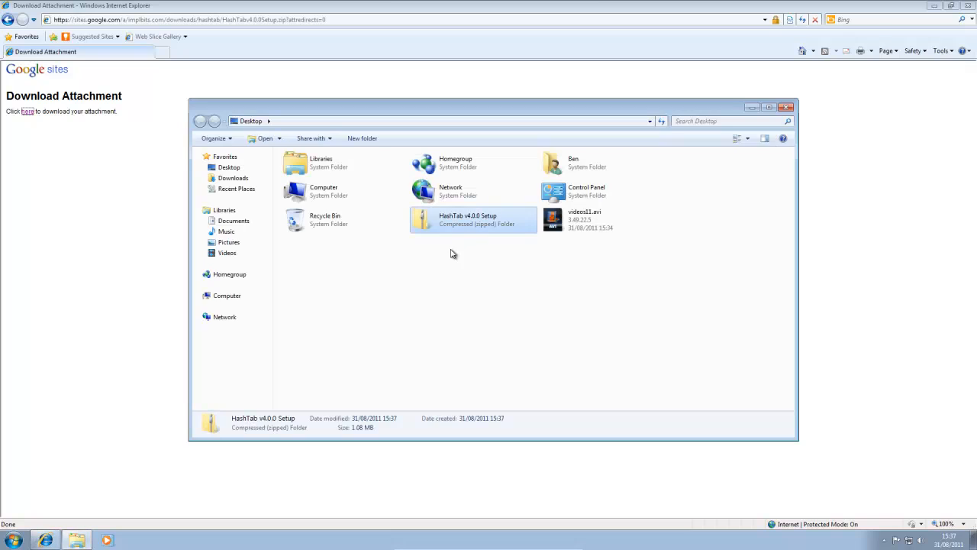
Step: Run the HashTab 4.0.0.2 setup from inside the zip through to Finish, then close Explorer
double_click(468, 220)
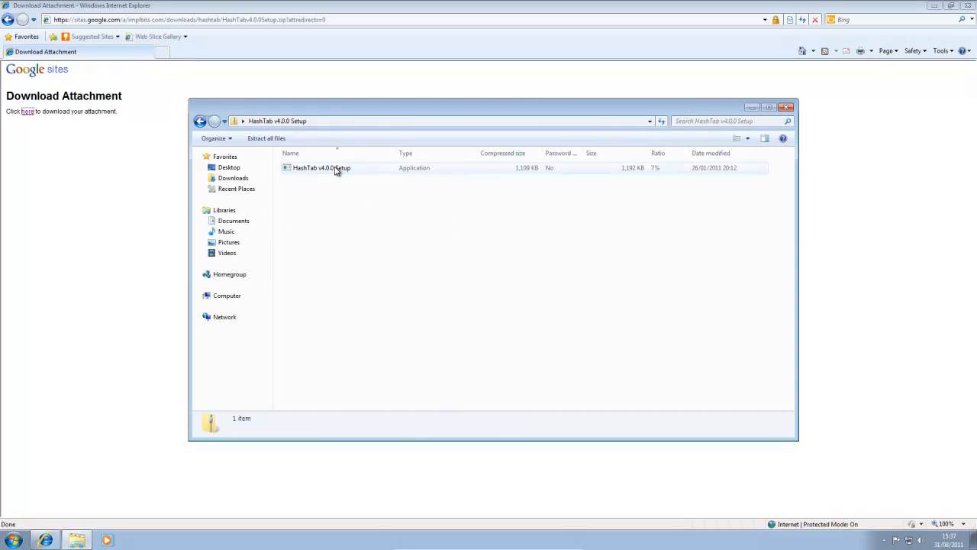
double_click(320, 166)
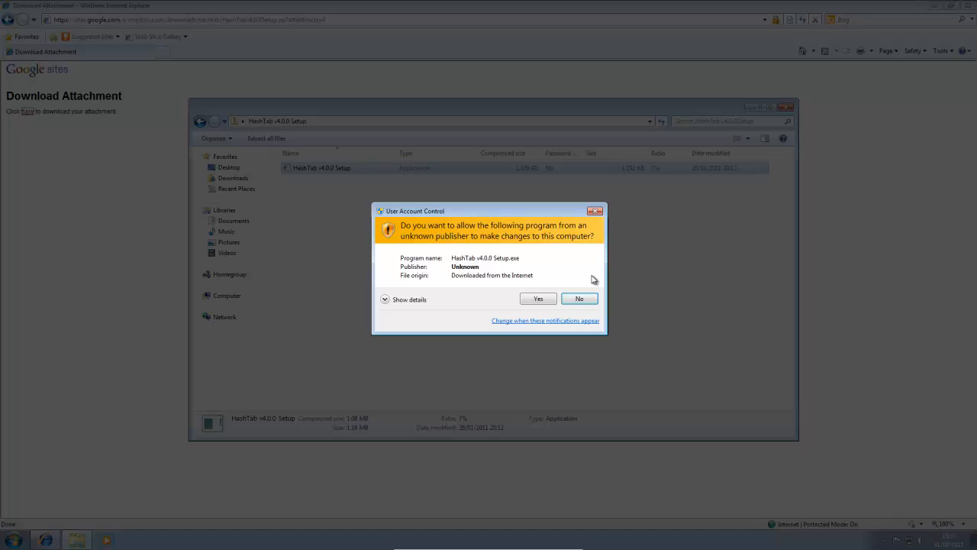
left_click(538, 297)
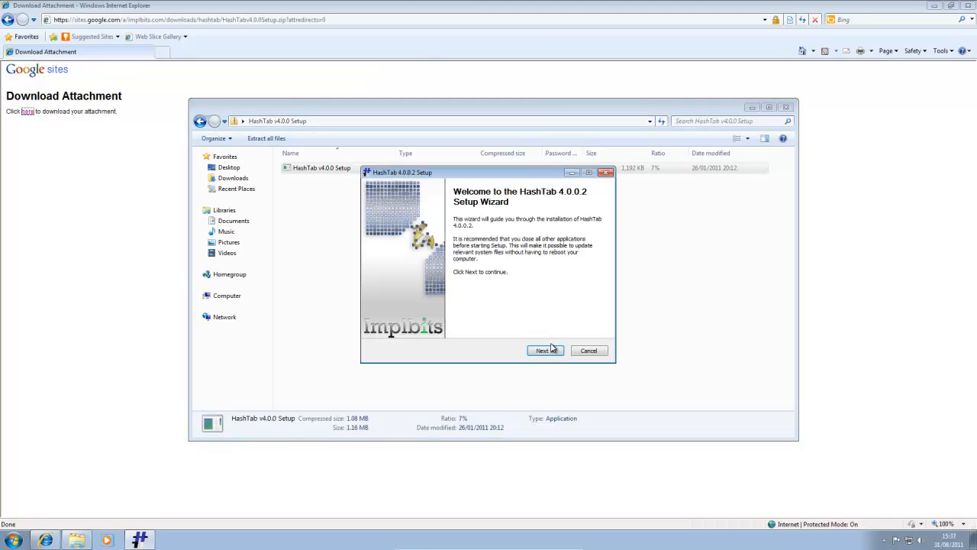
left_click(543, 350)
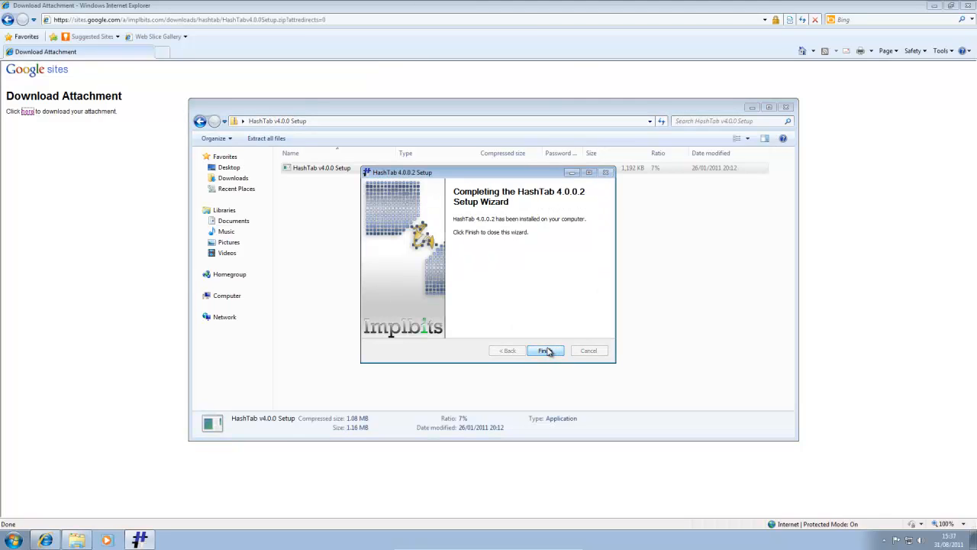
left_click(544, 350)
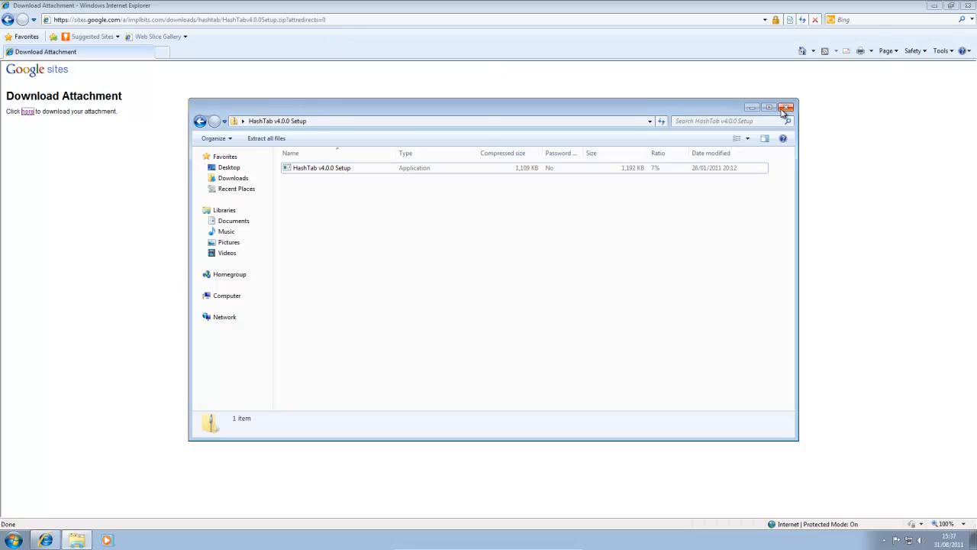
left_click(785, 106)
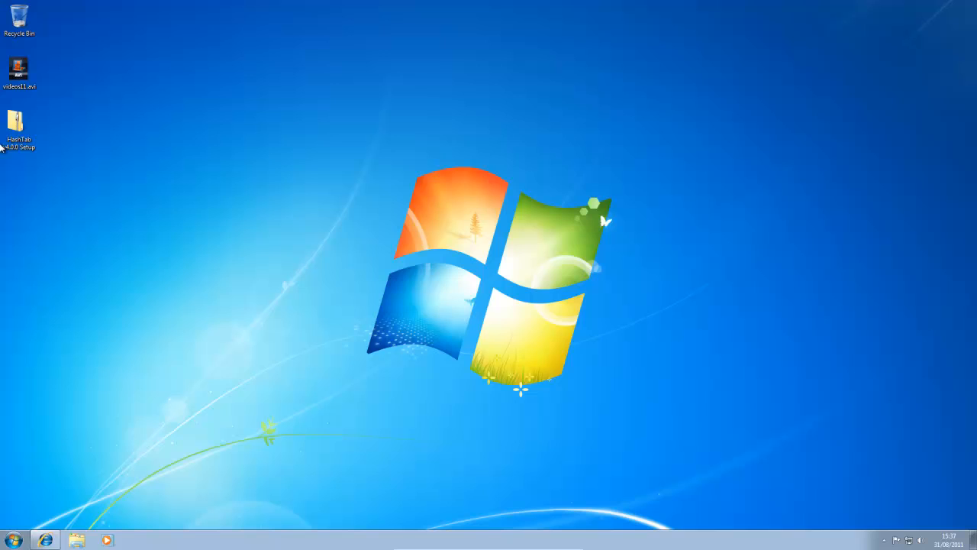
mouse_move(31, 104)
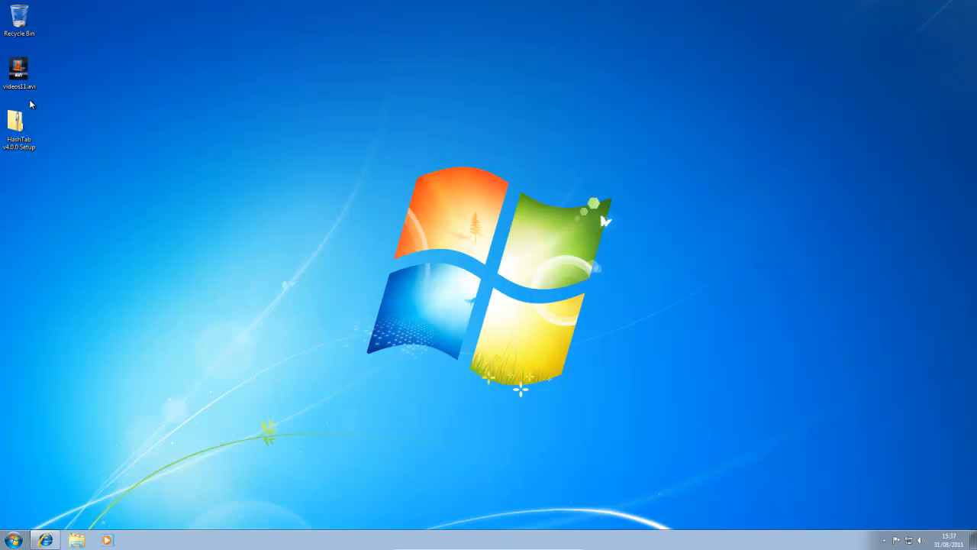
mouse_move(58, 84)
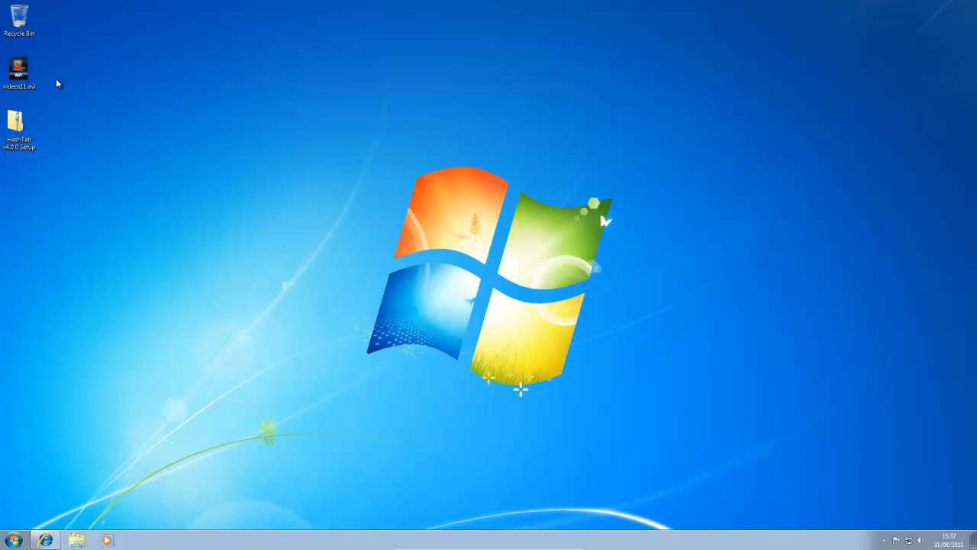
mouse_move(149, 226)
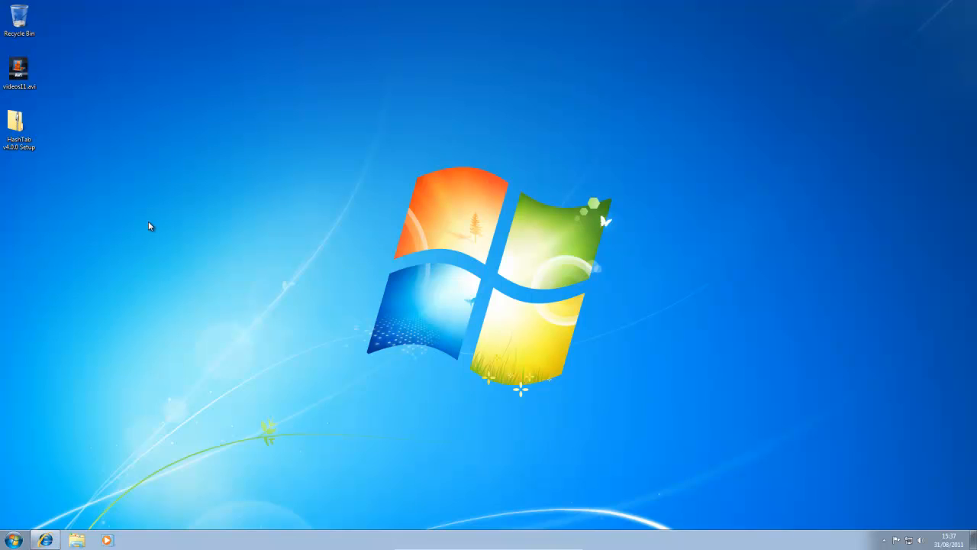
mouse_move(122, 97)
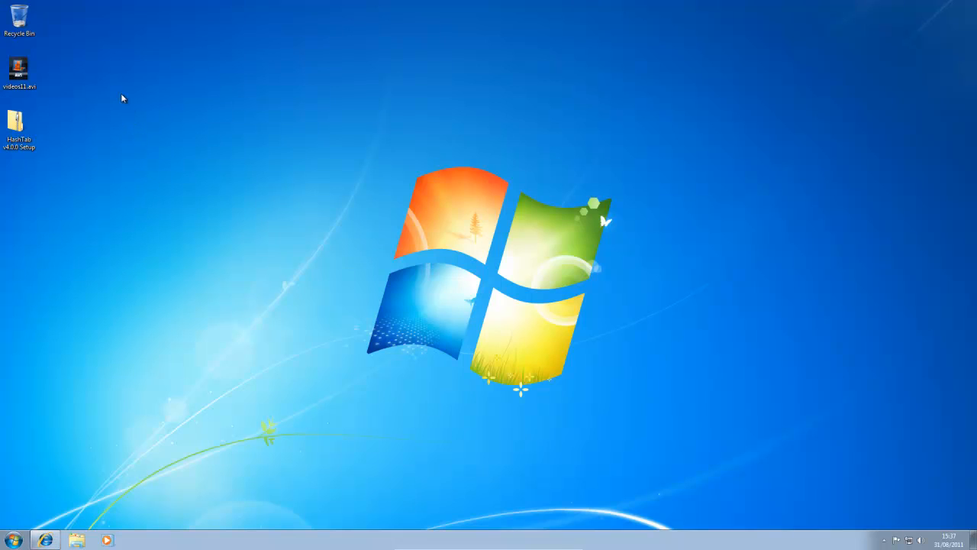
mouse_move(128, 73)
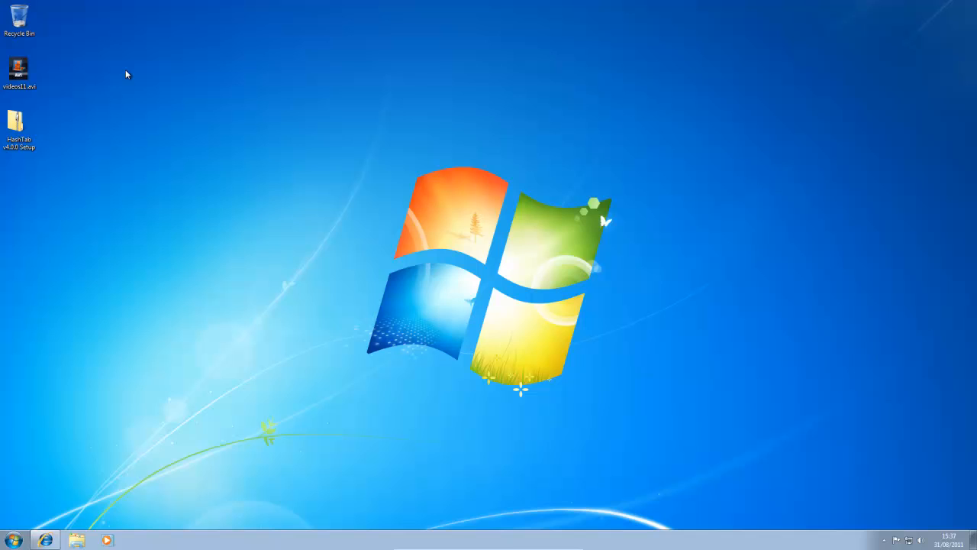
Step: Bring up the context menu for videos11.avi on the desktop
left_click_drag(18, 68, 64, 153)
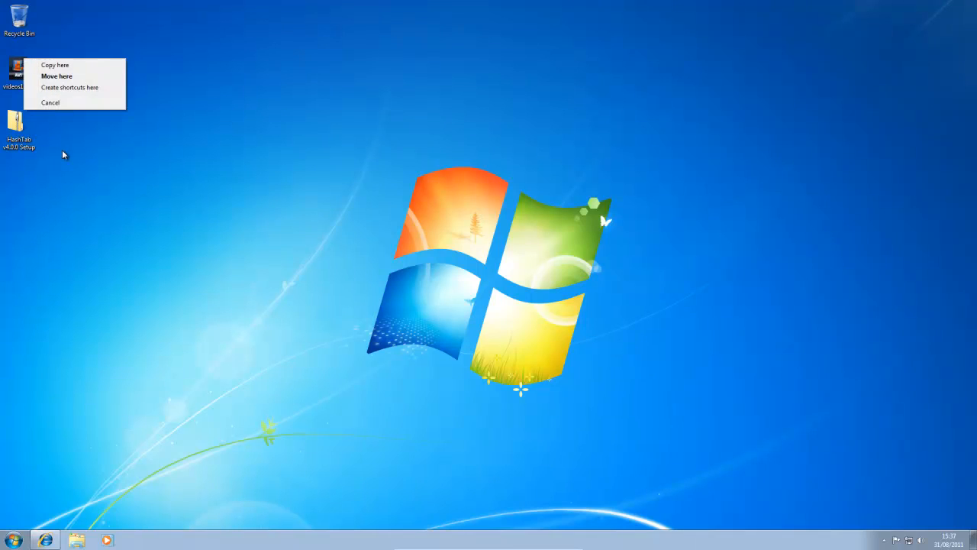
right_click(12, 69)
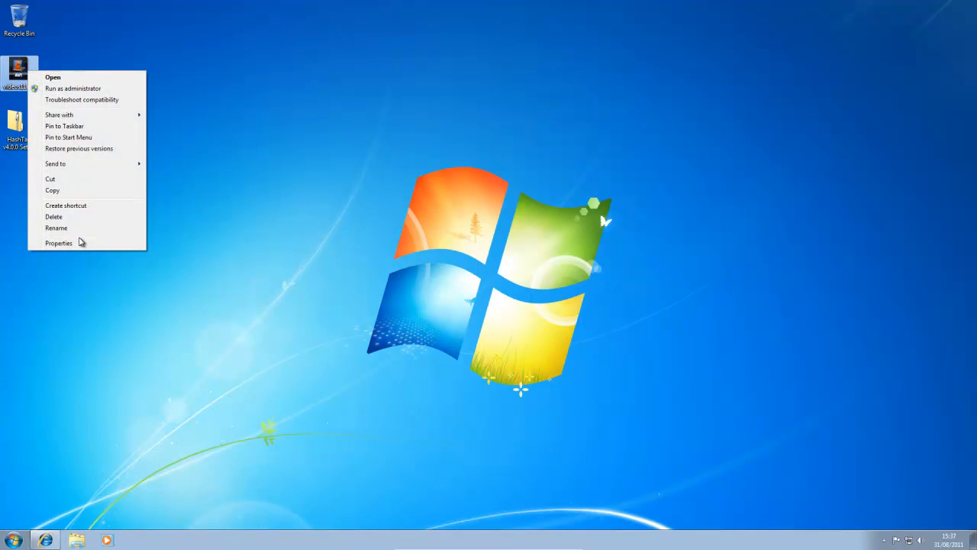
Step: Show the File Hashes tab (CRC32, MD5, SHA-1) in videos11.avi's Properties
left_click(58, 242)
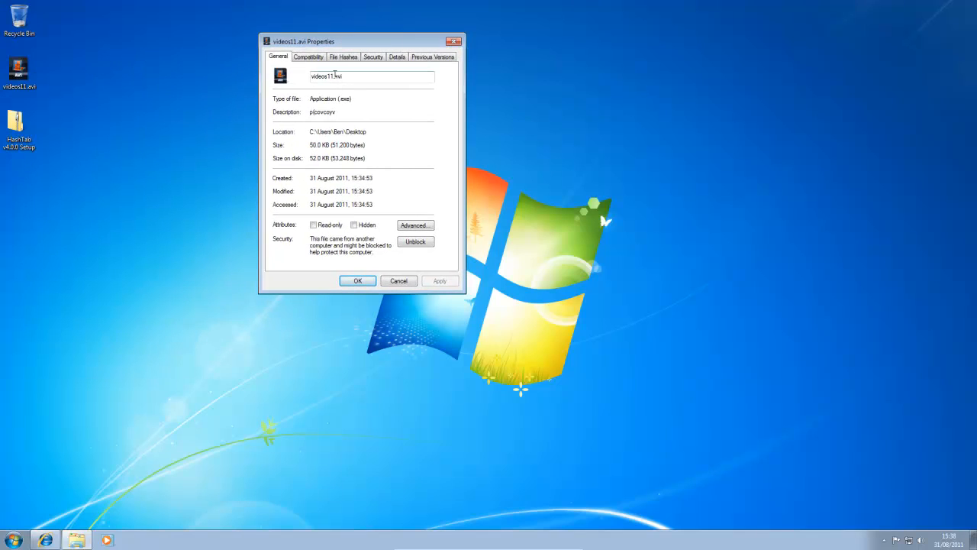
left_click(344, 57)
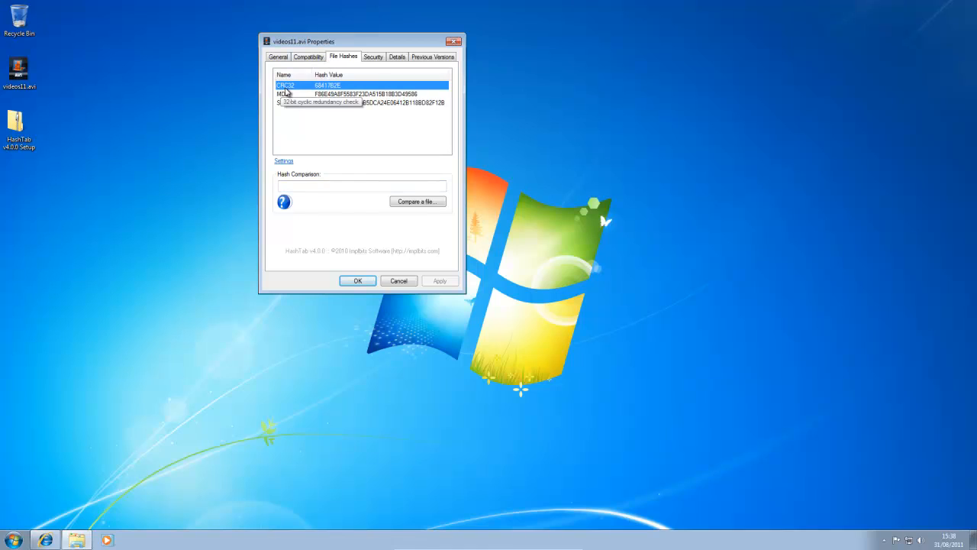
mouse_move(283, 95)
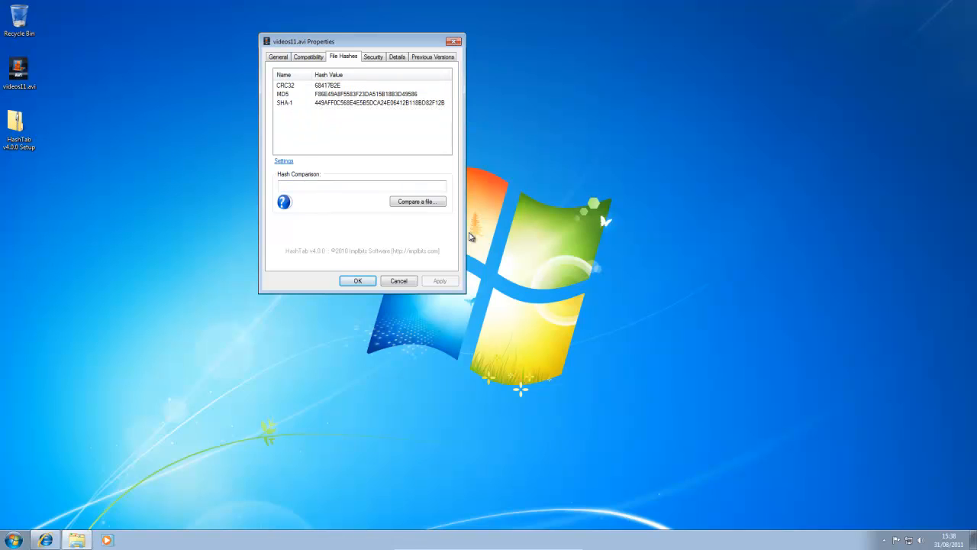
left_click(416, 201)
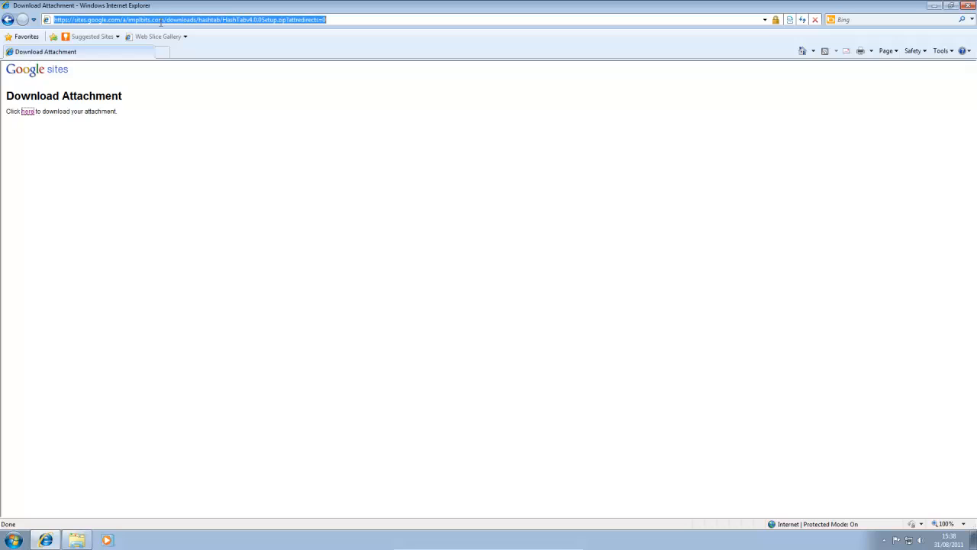
Step: Search MD5 F86E49A8F5583F23DA515B18B3D49586 on virustotal.com's hash search
type("http://virustotal.com/")
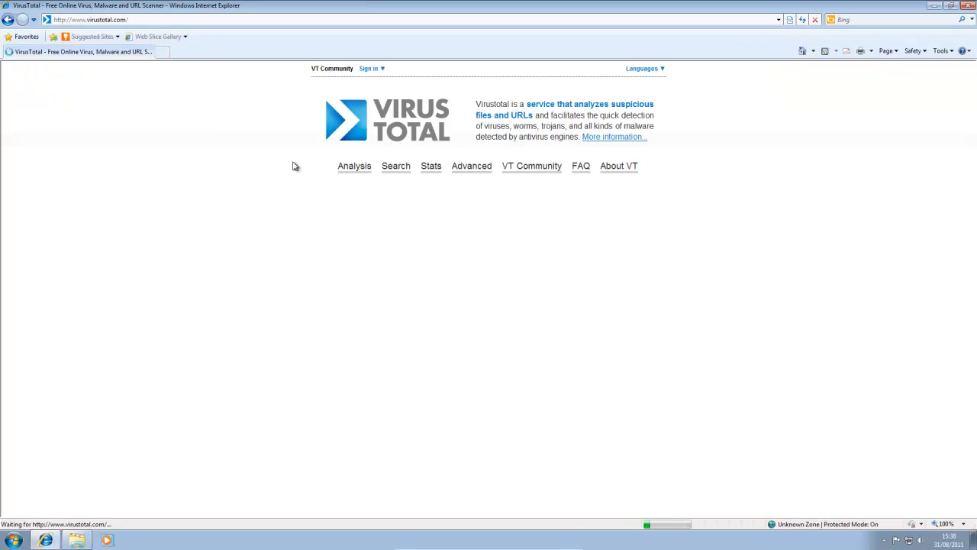
left_click(354, 165)
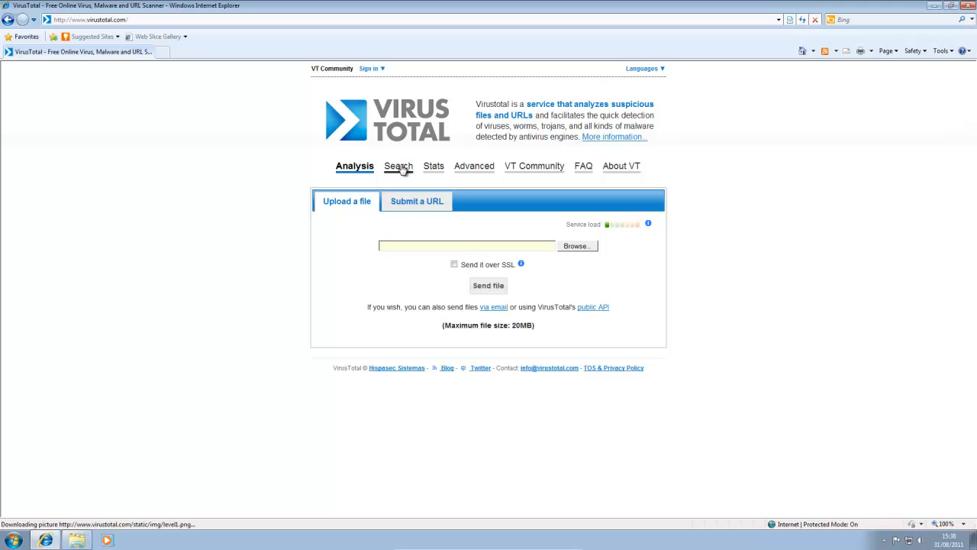
left_click(395, 165)
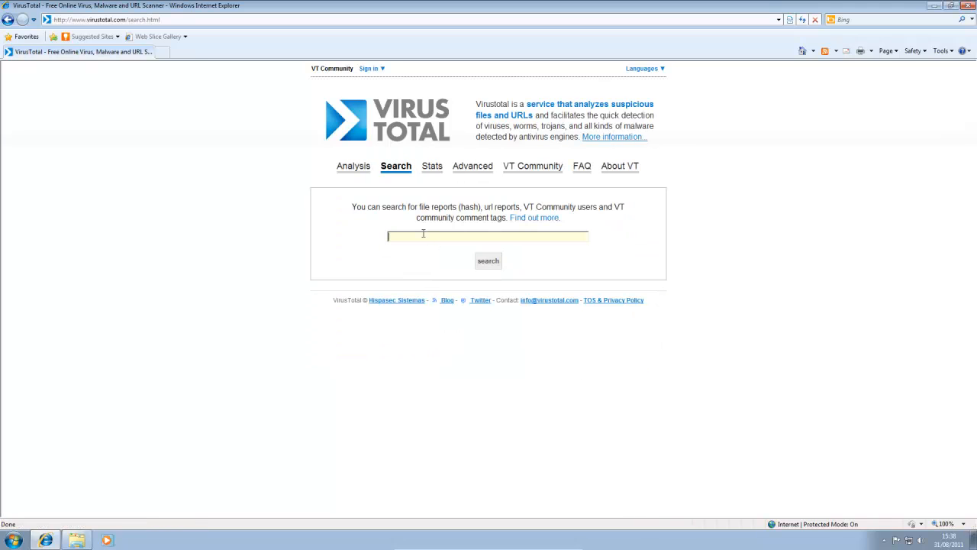
type("F86E49A8F5583F23DA515B18B3D49586")
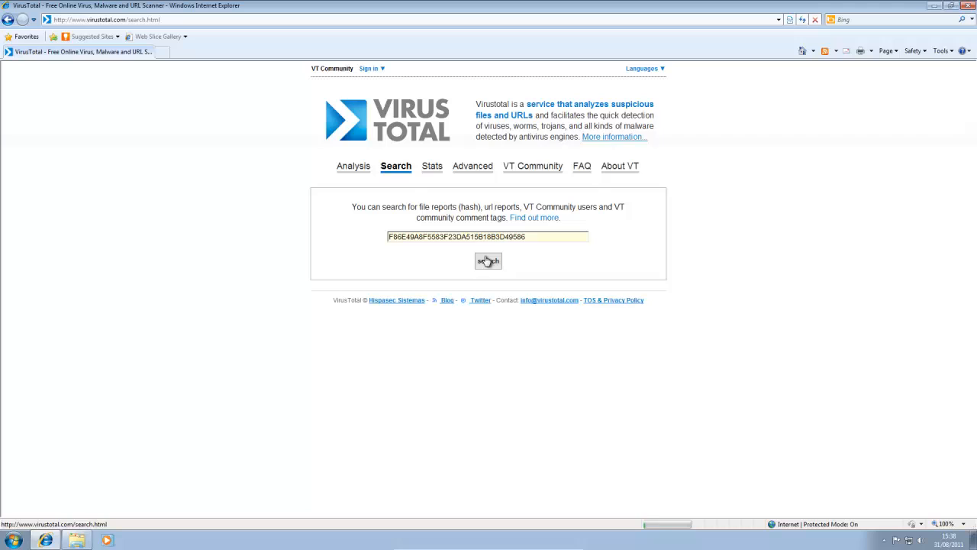
left_click(488, 259)
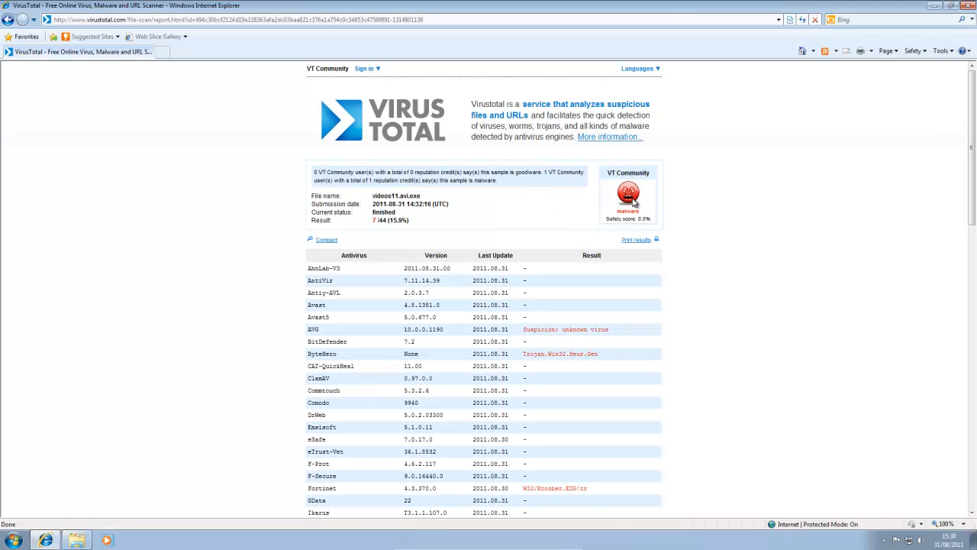
Step: Scroll through the VirusTotal antivirus detection list for videos11.avi and back up
scroll("down", 3)
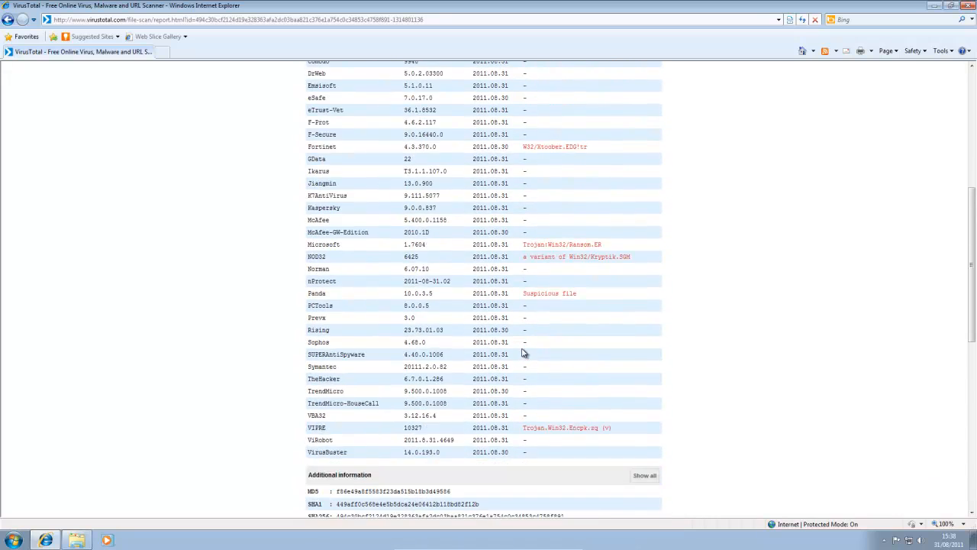
scroll("up", 3)
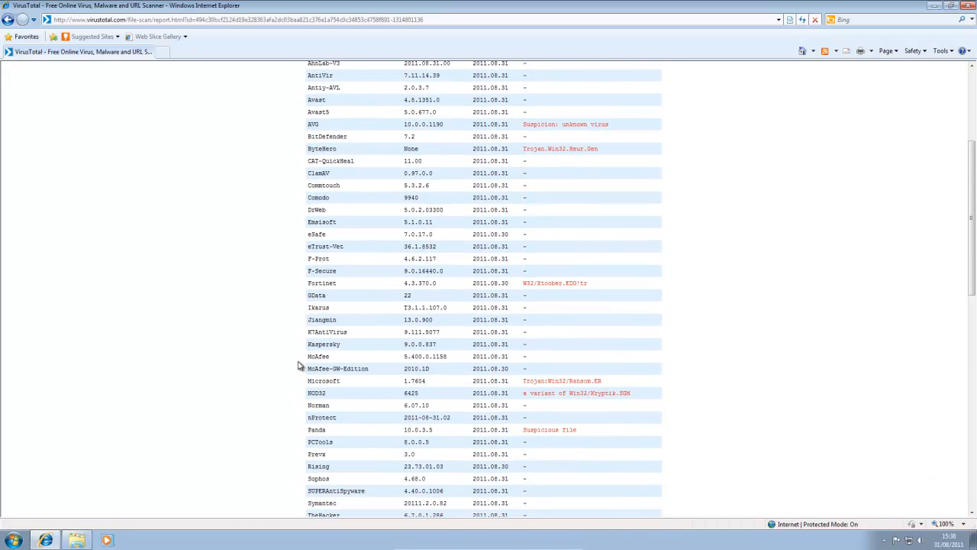